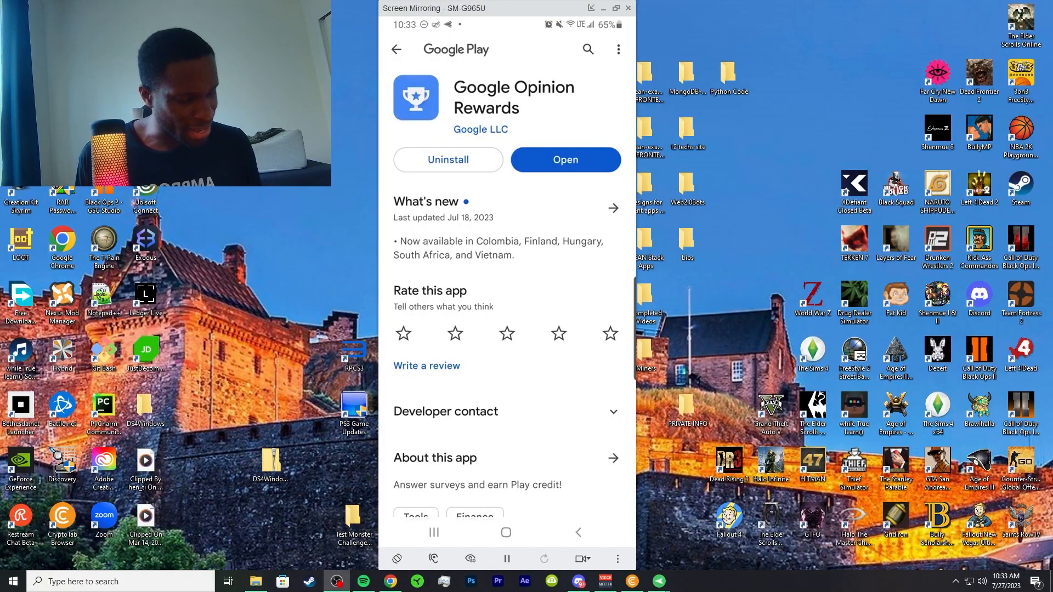
- Open Reward history from the Google Opinion Rewards navigation menu
scroll(down, 3)
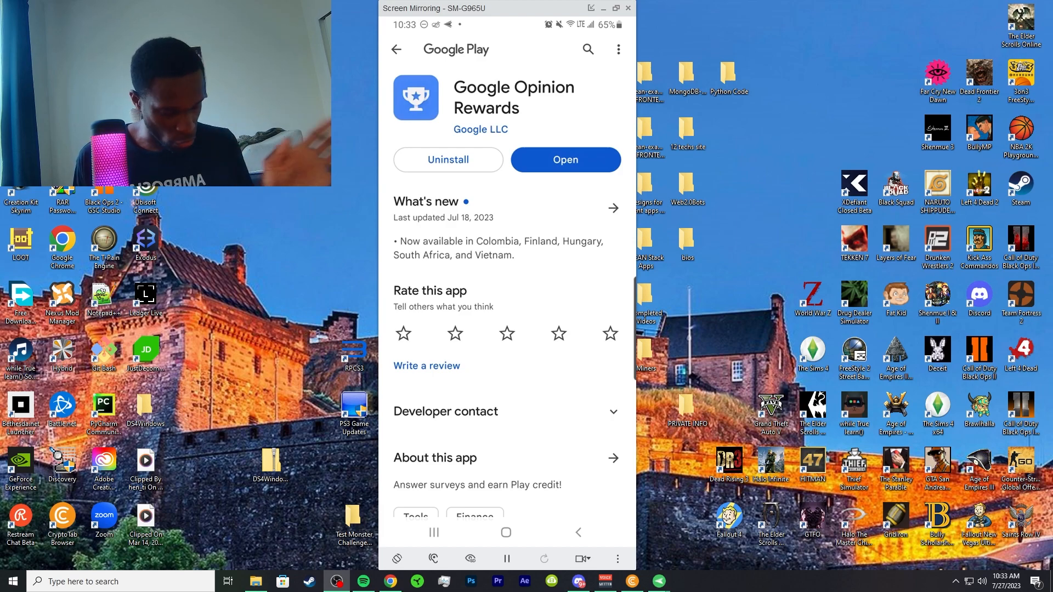
scroll(down, 3)
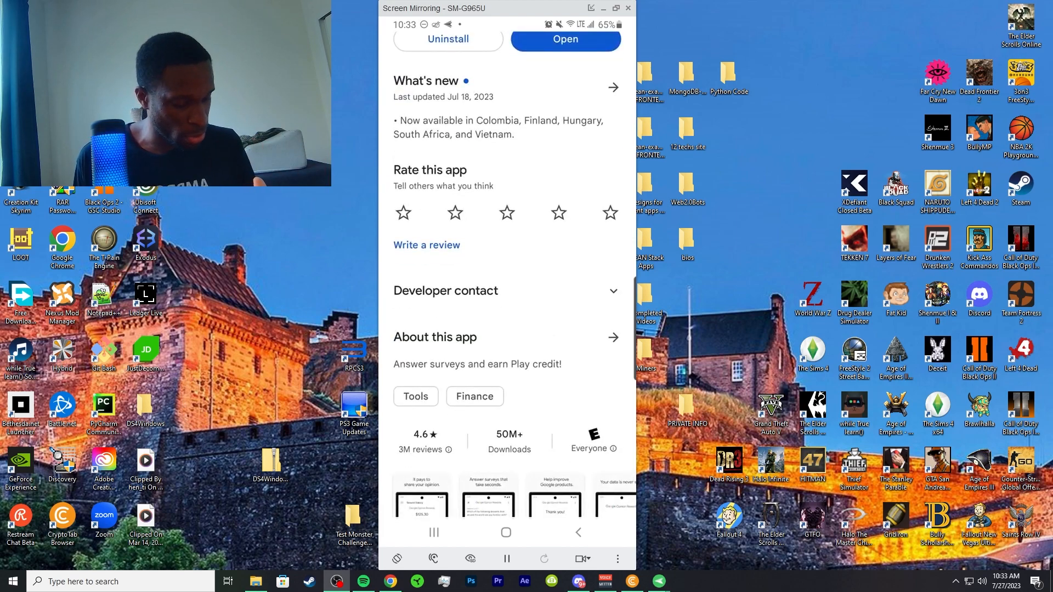
scroll(down, 3)
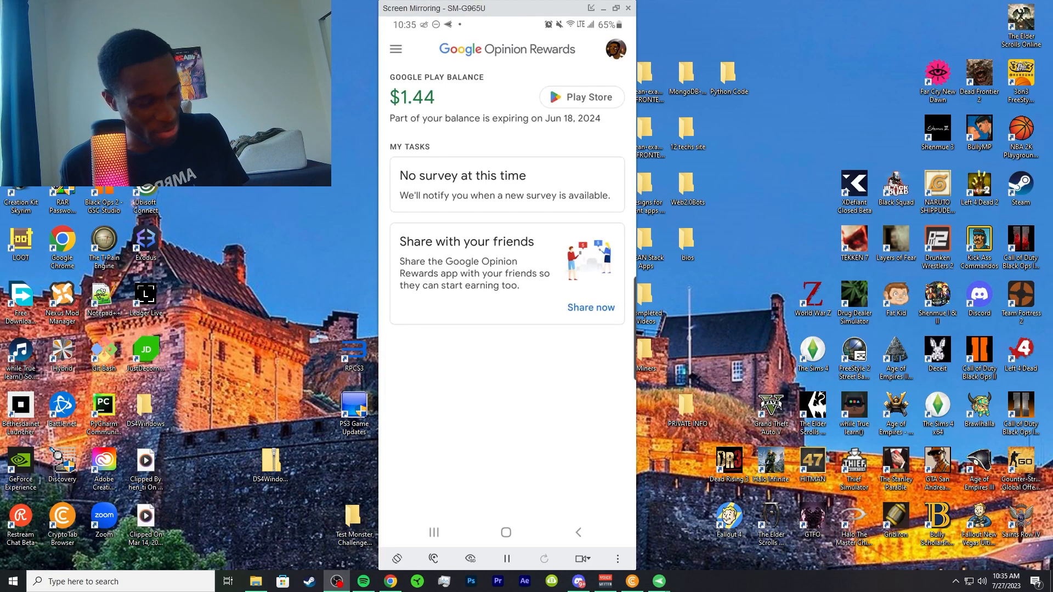
click(395, 49)
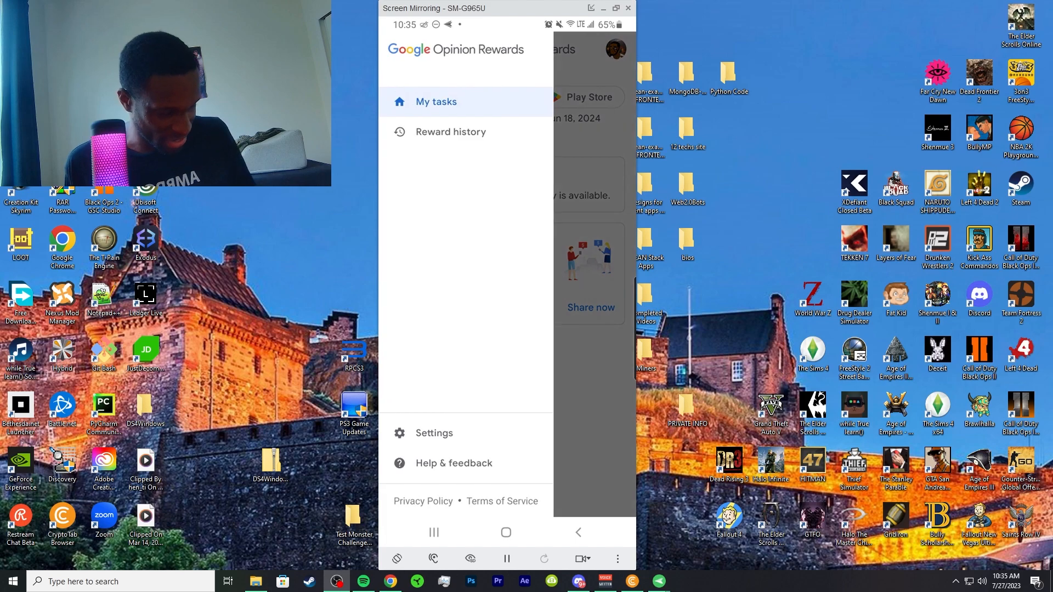
click(450, 132)
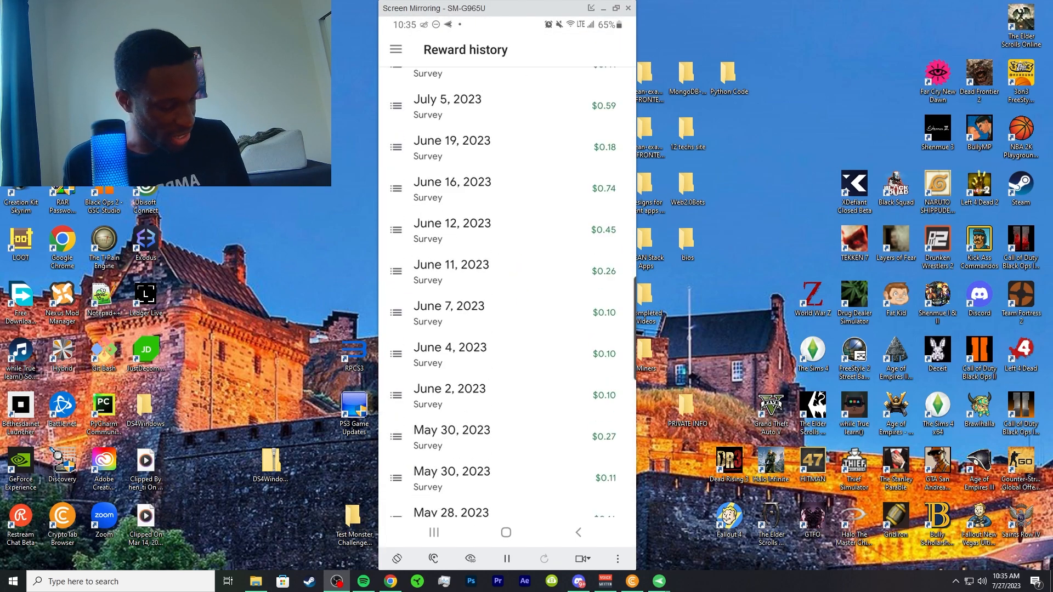
- Scroll through the reward history list, checking the $30.38 total across 120 surveys
scroll(down, 3)
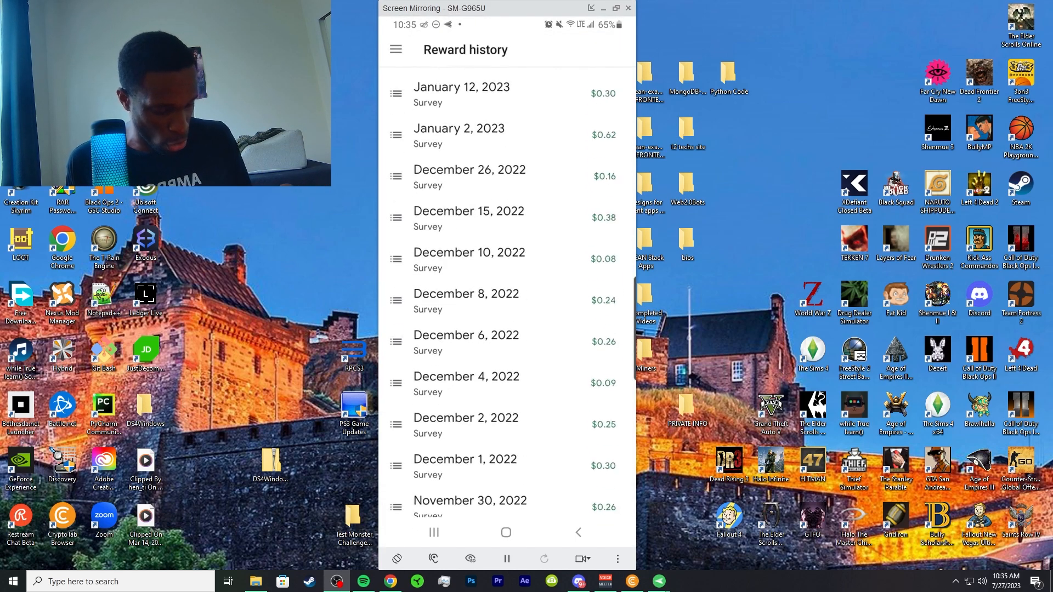
scroll(down, 3)
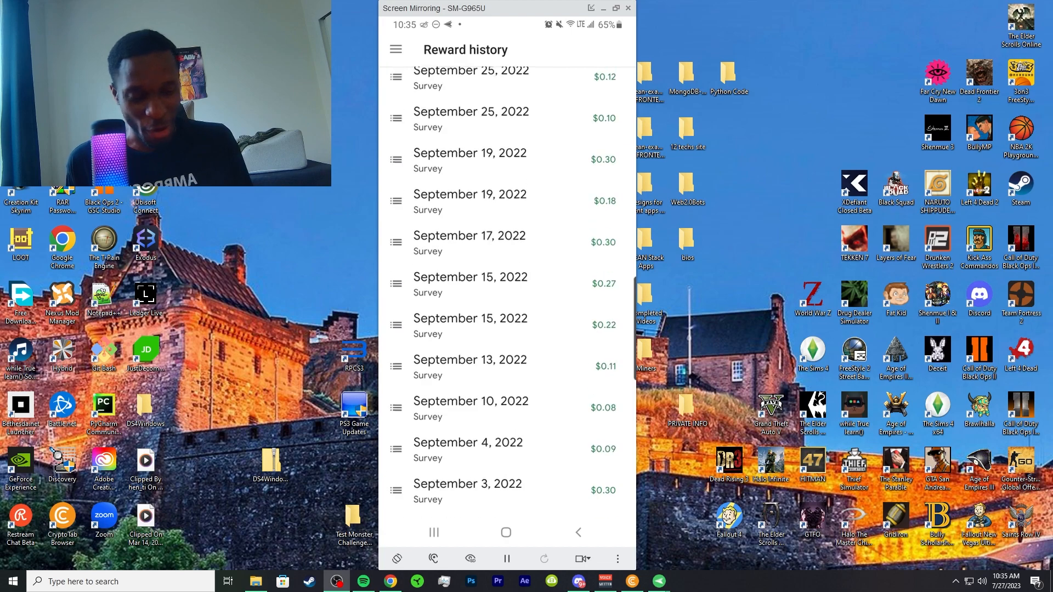
scroll(up, 3)
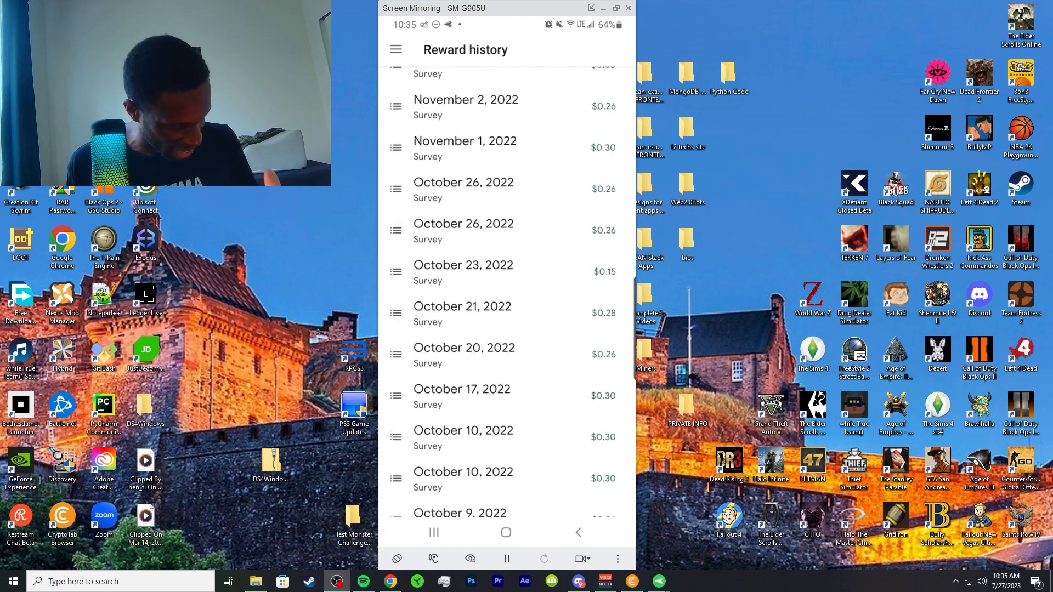
scroll(down, 3)
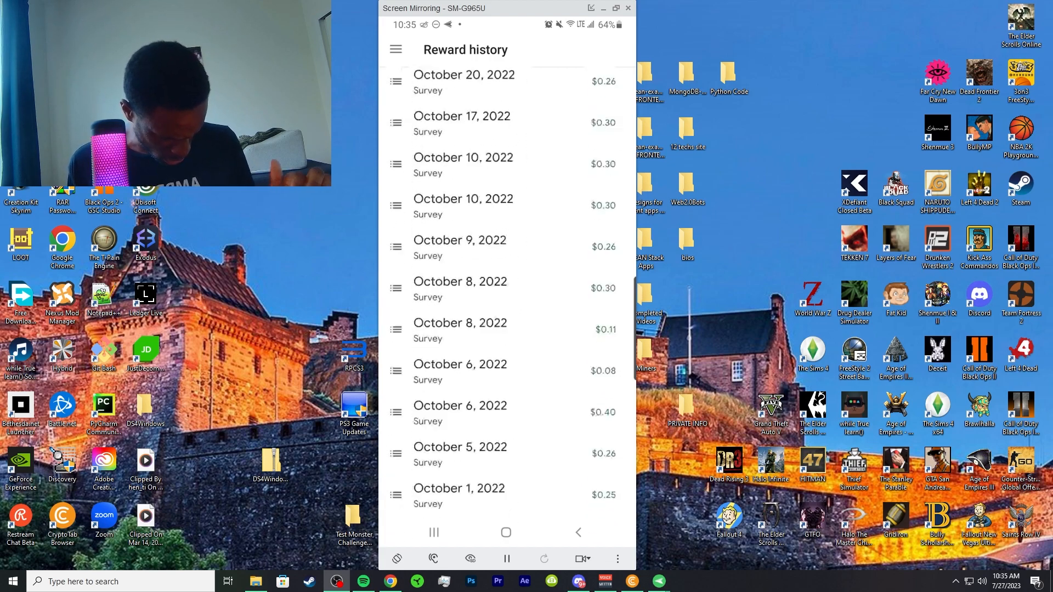
scroll(down, 3)
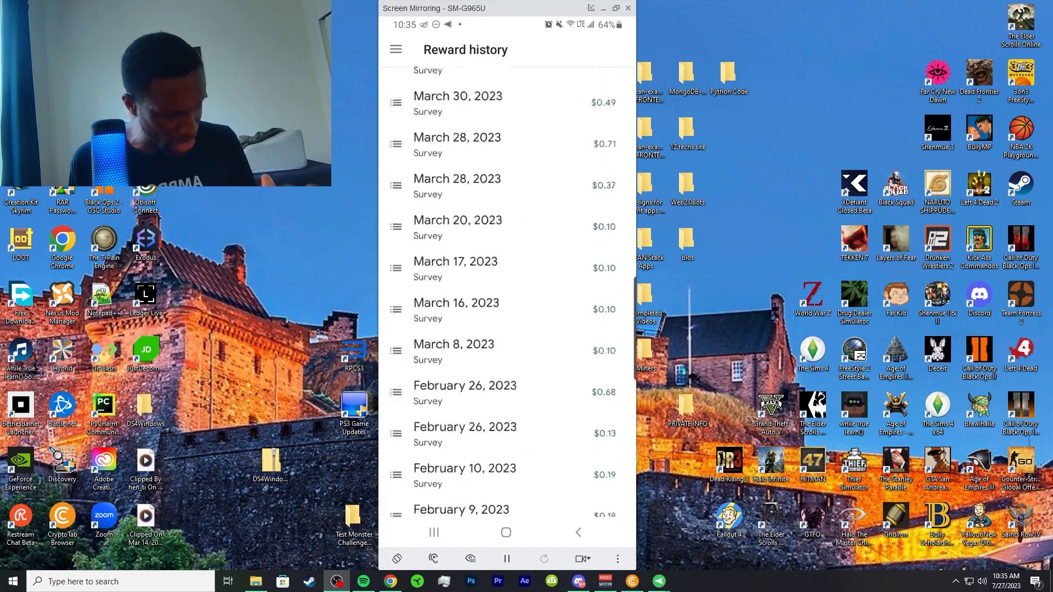
scroll(up, 3)
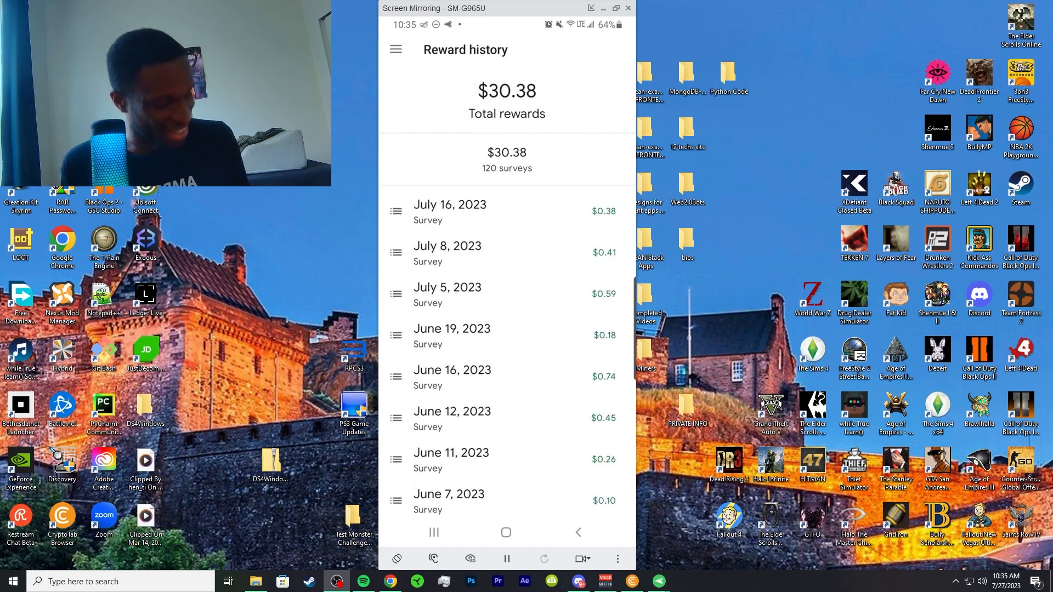
scroll(down, 3)
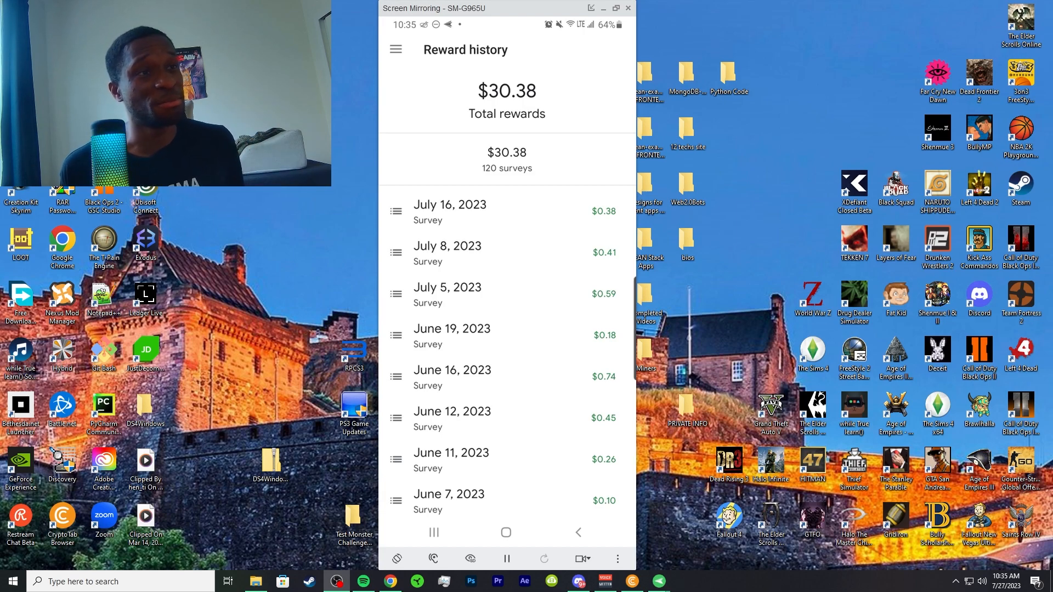
scroll(down, 3)
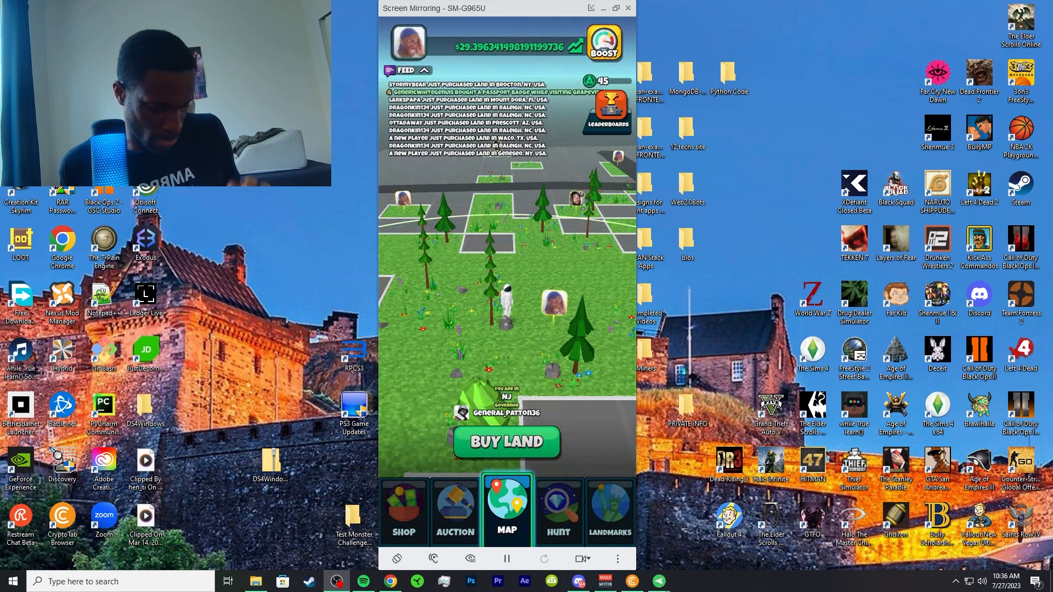
click(404, 512)
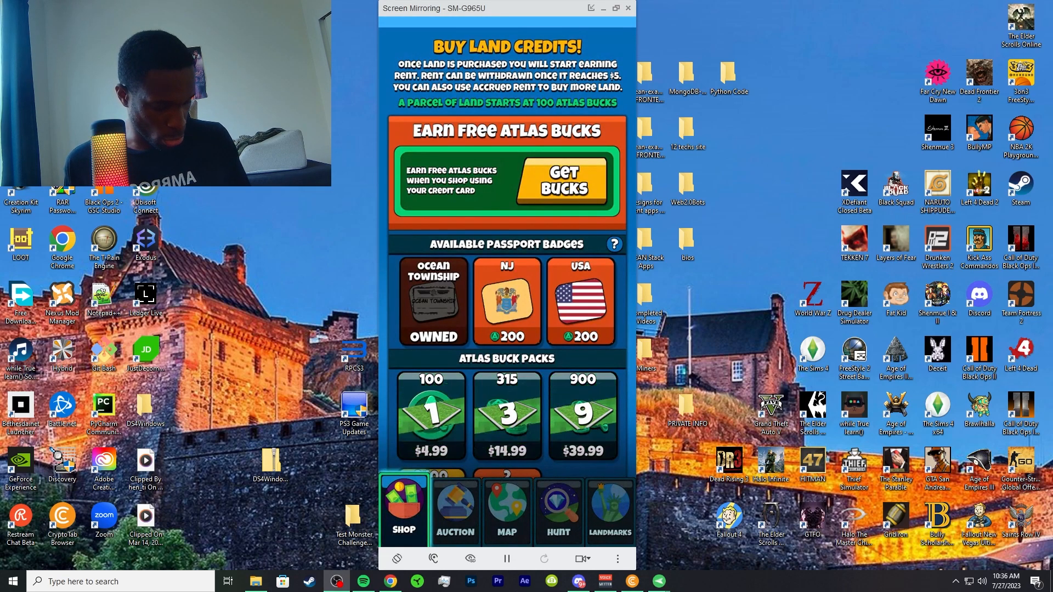
scroll(down, 3)
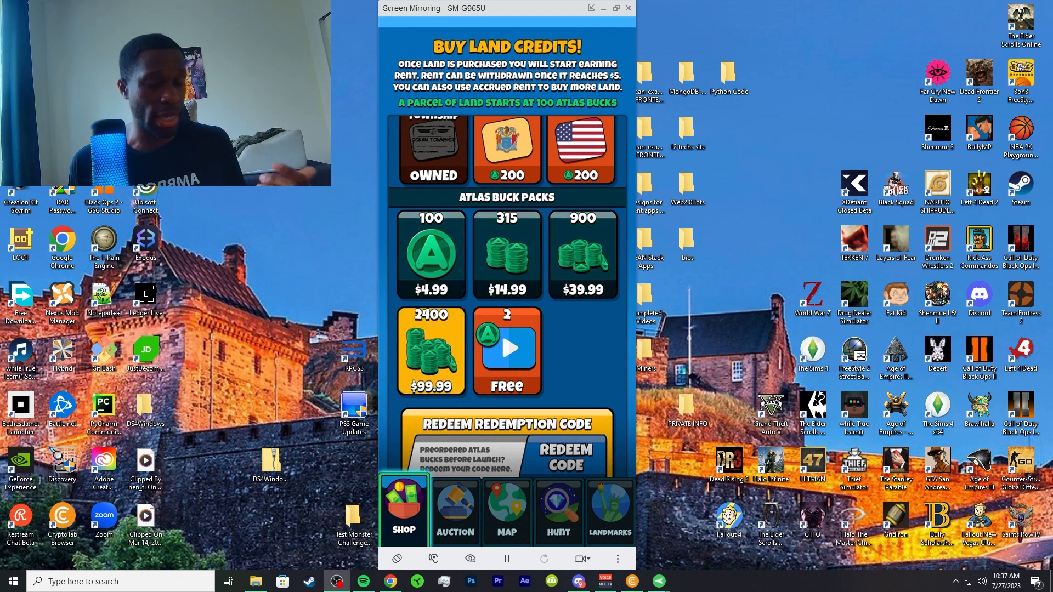
click(506, 508)
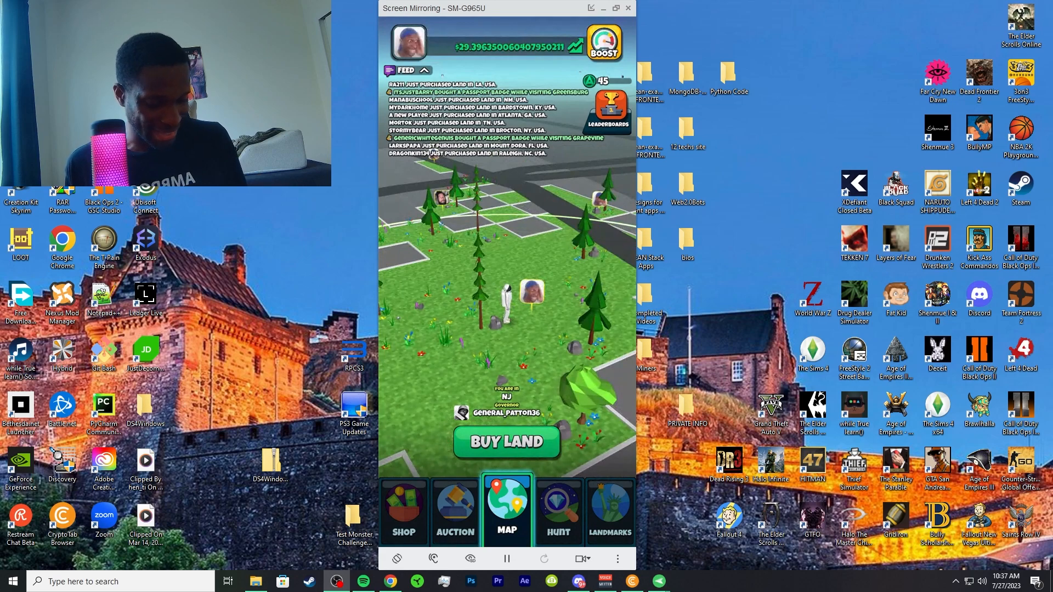
- Open the Atlas Earth Shop showing Atlas Buck packs priced $4.99 to $99.99
click(506, 441)
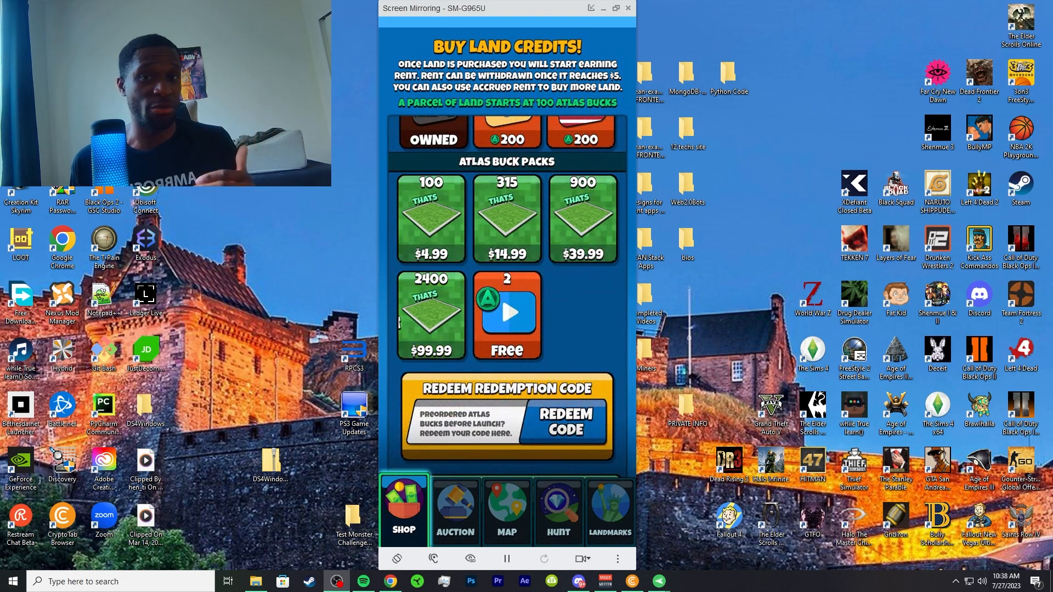
scroll(down, 3)
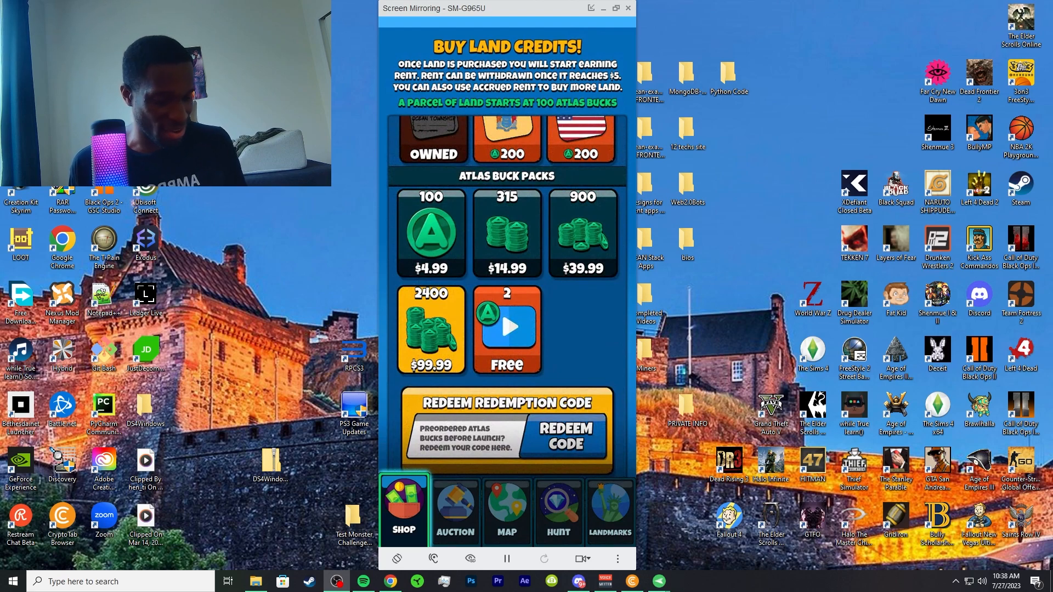
scroll(down, 3)
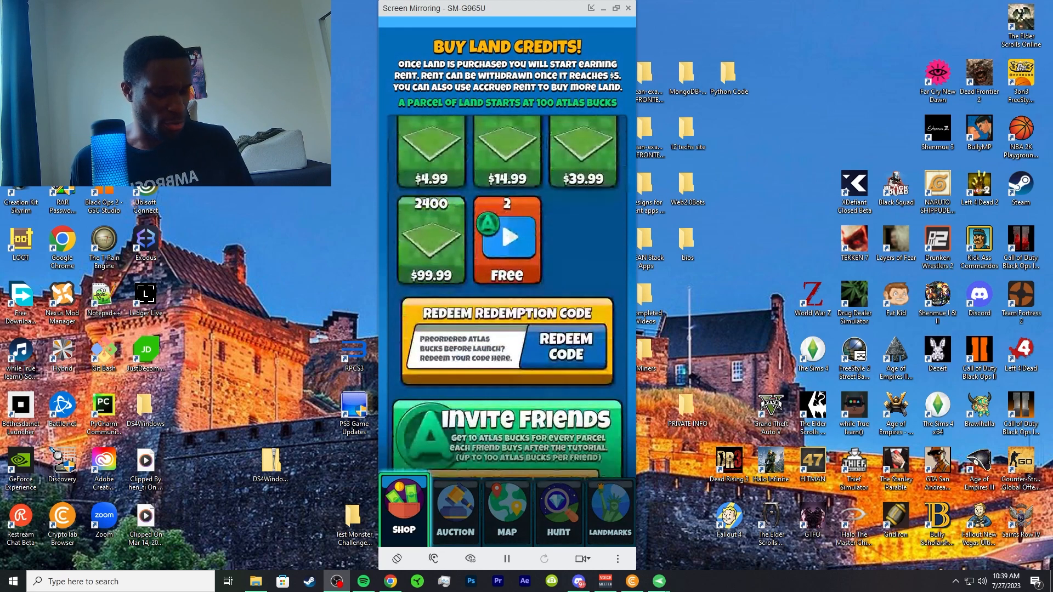